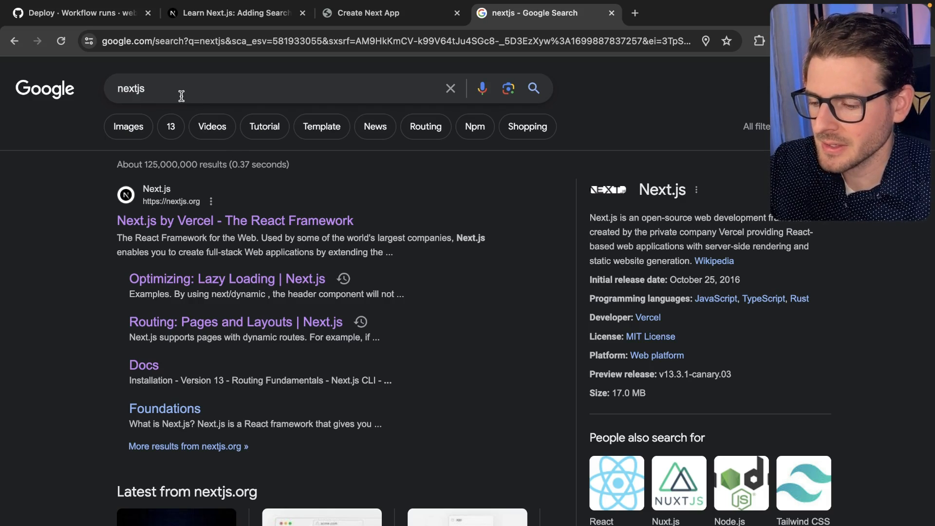
mouse_move(235, 220)
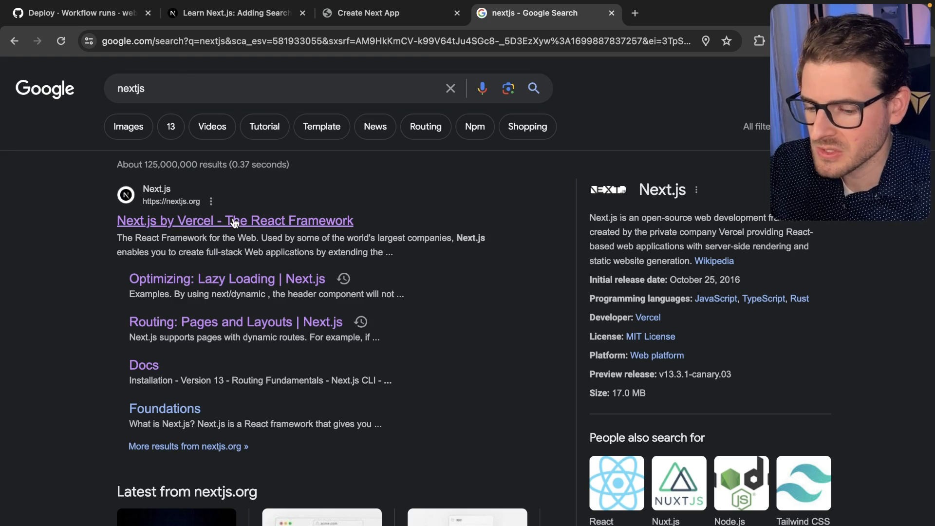
mouse_move(249, 236)
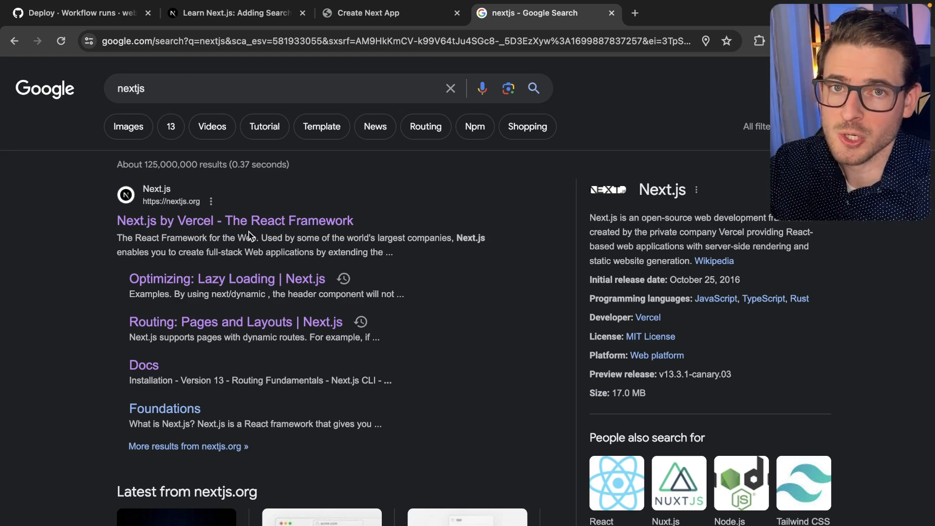
Search Google for 'what is 1 + 1', then view the California weather widget results
text(what is 1 + 1)
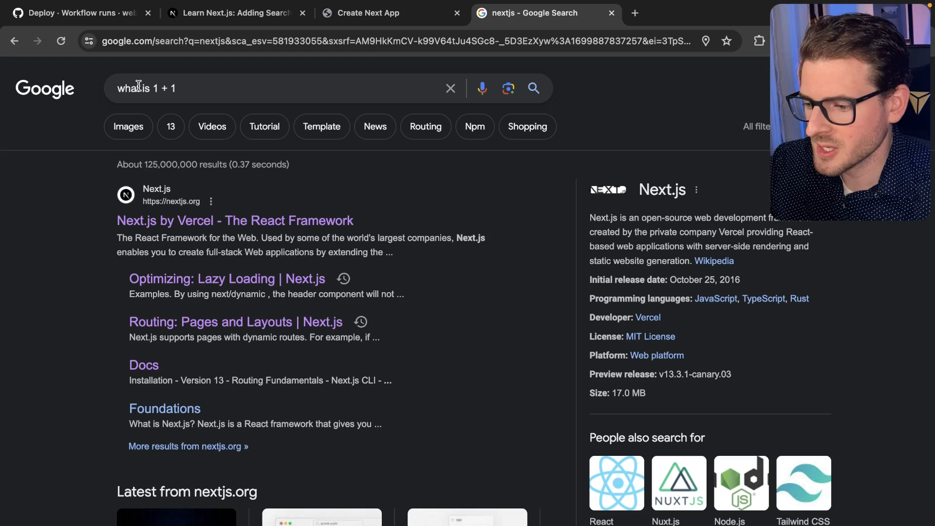
click(533, 88)
text(weather in california)
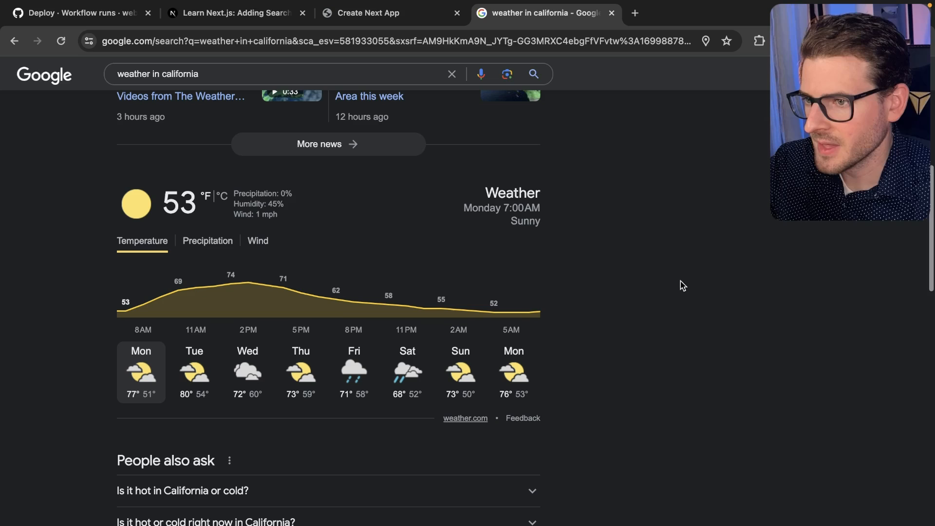
mouse_move(399, 216)
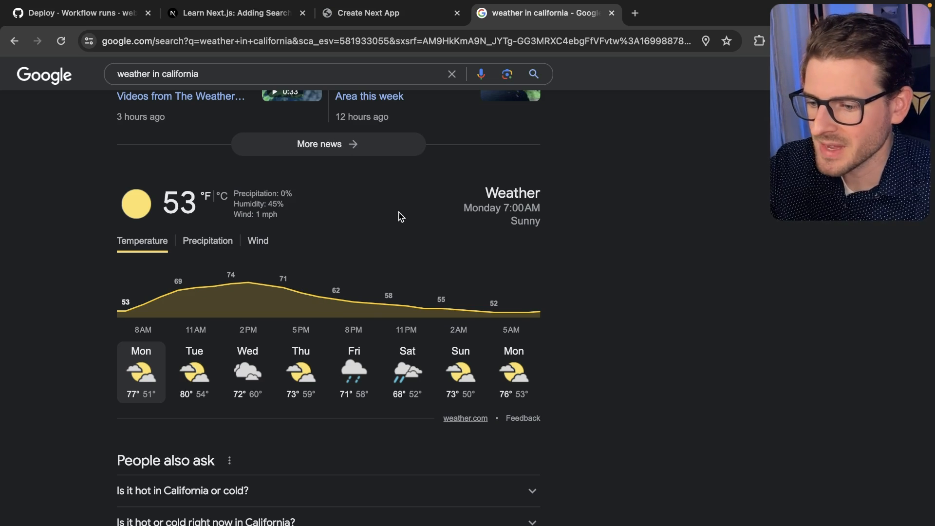
mouse_move(503, 190)
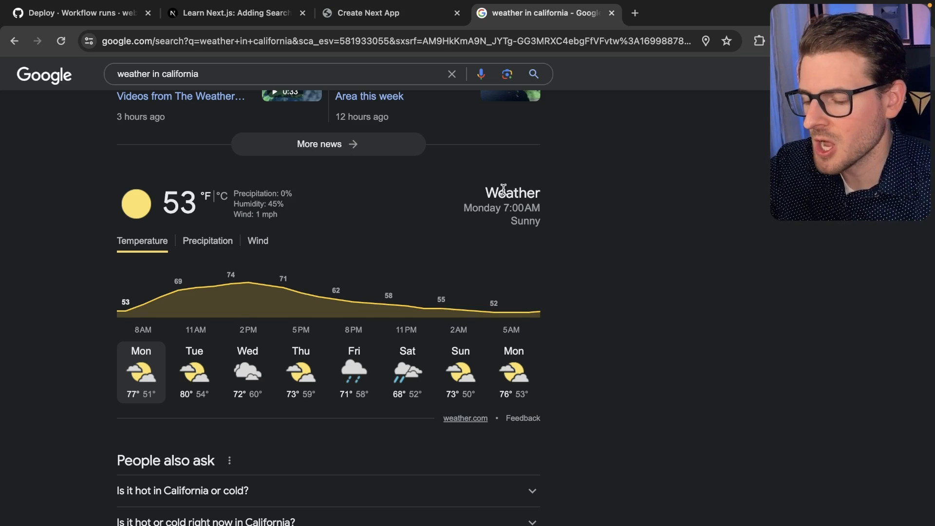
mouse_move(392, 13)
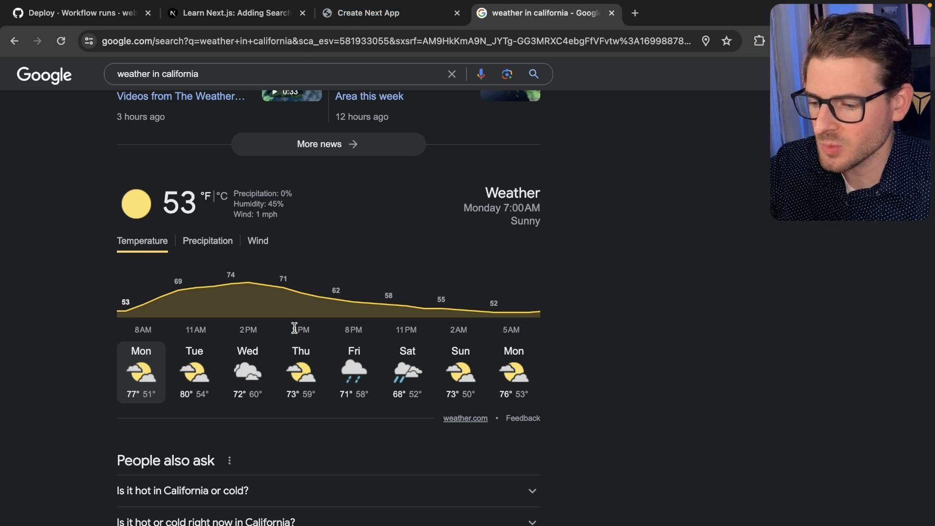
click(392, 13)
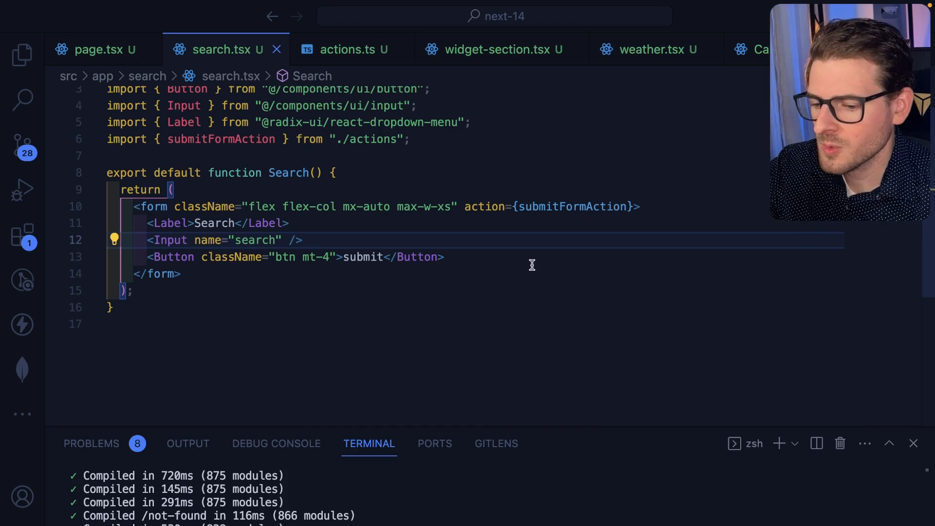
Review the submitFormAction server action in actions.ts and return to page.tsx
click(351, 49)
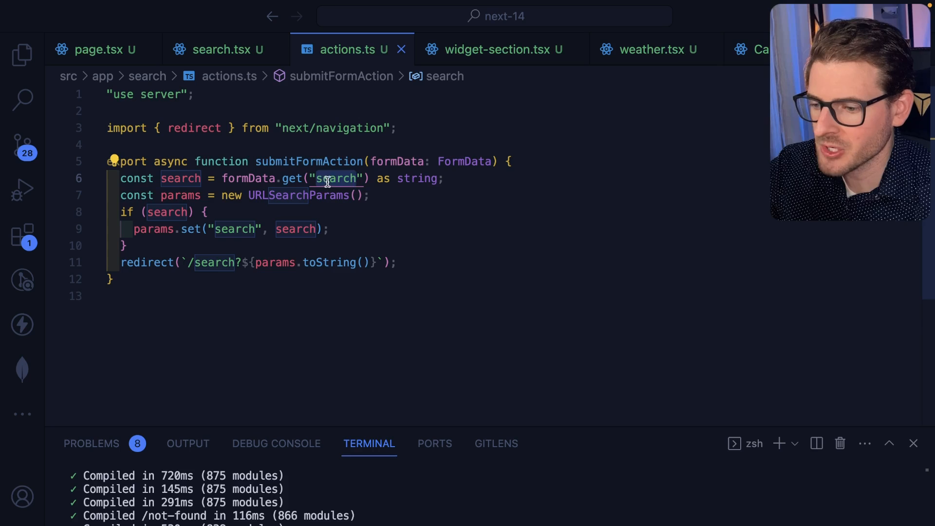
click(309, 262)
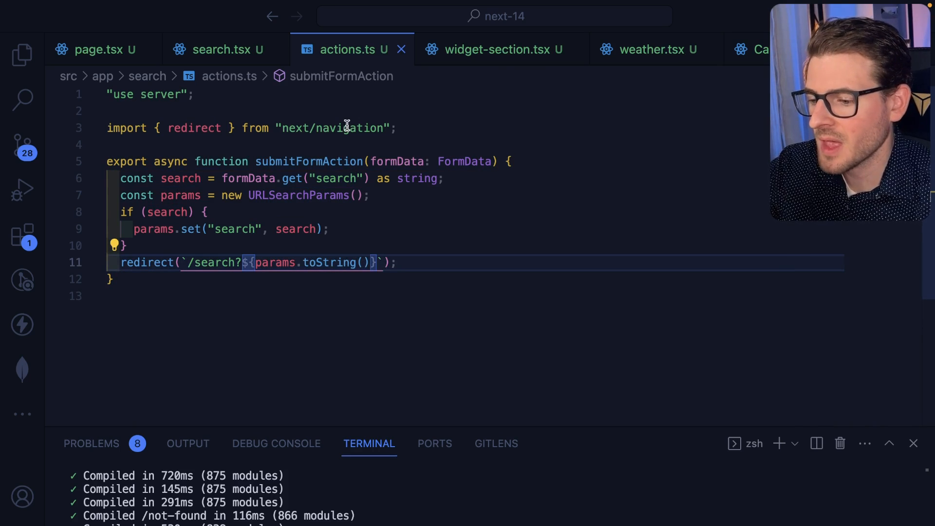
click(100, 49)
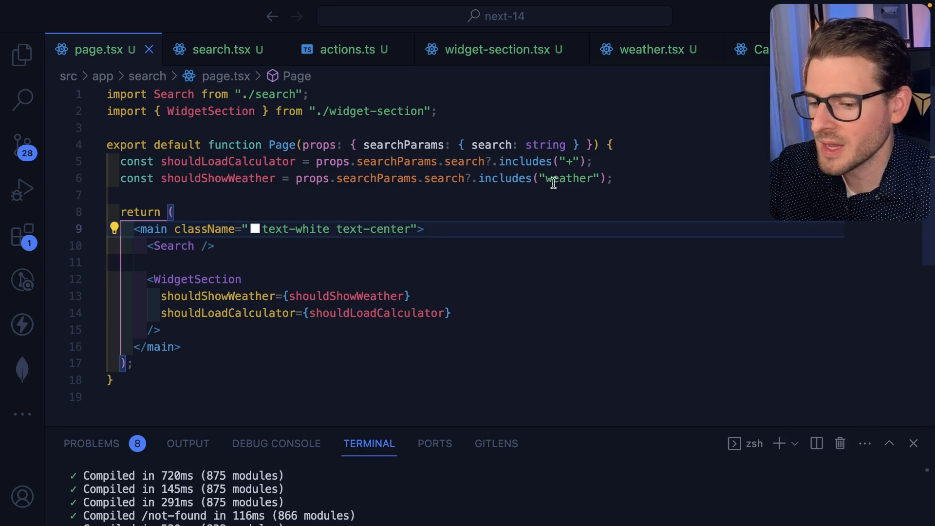
Inspect the 'weather' includes check and the WidgetSection props in page.tsx
double_click(218, 178)
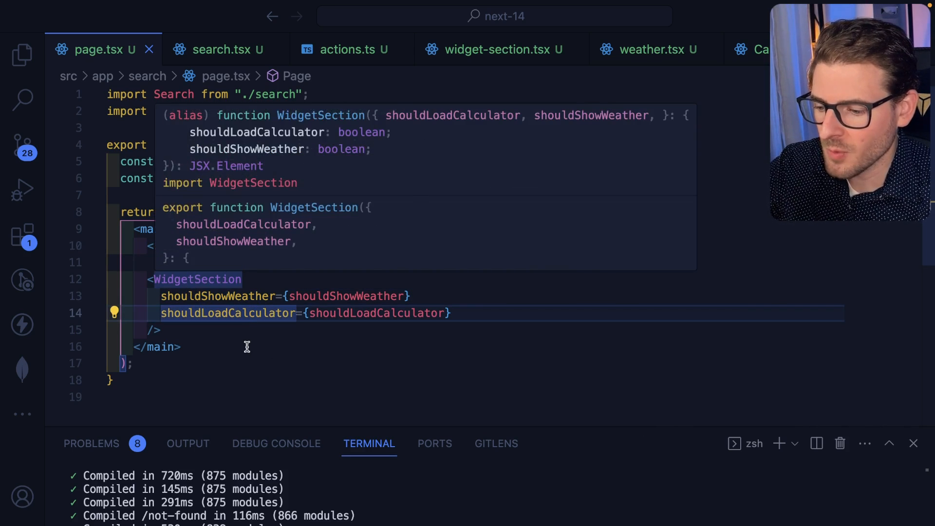
click(498, 49)
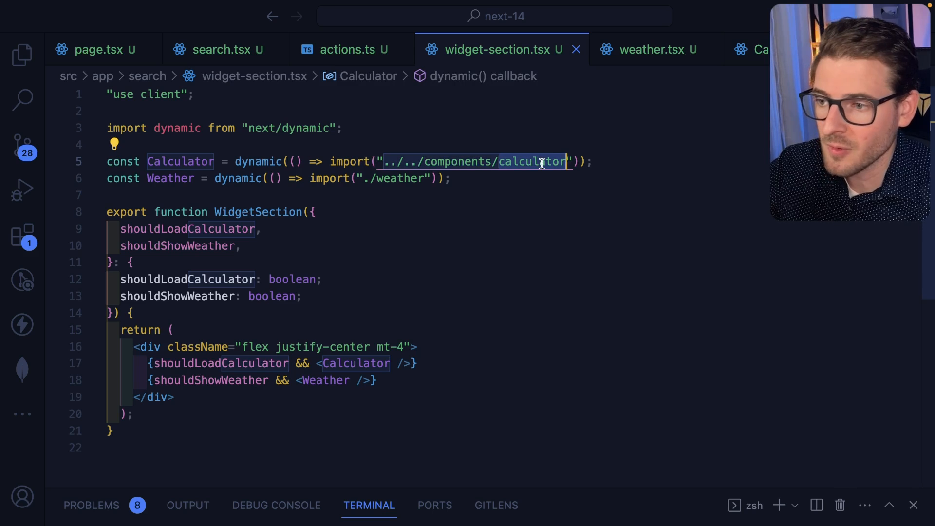
Locate calculator.tsx via quick open and review the HeavyComponent it renders
text(calculator)
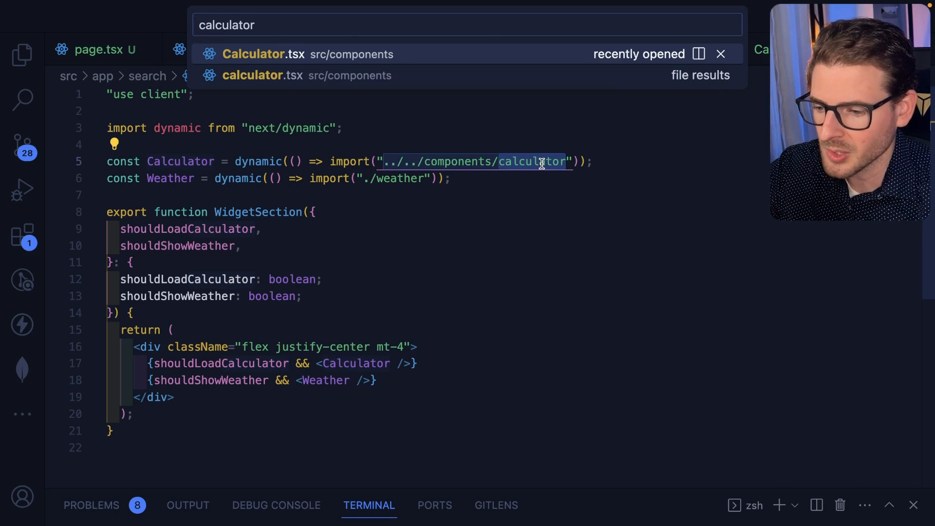
click(264, 53)
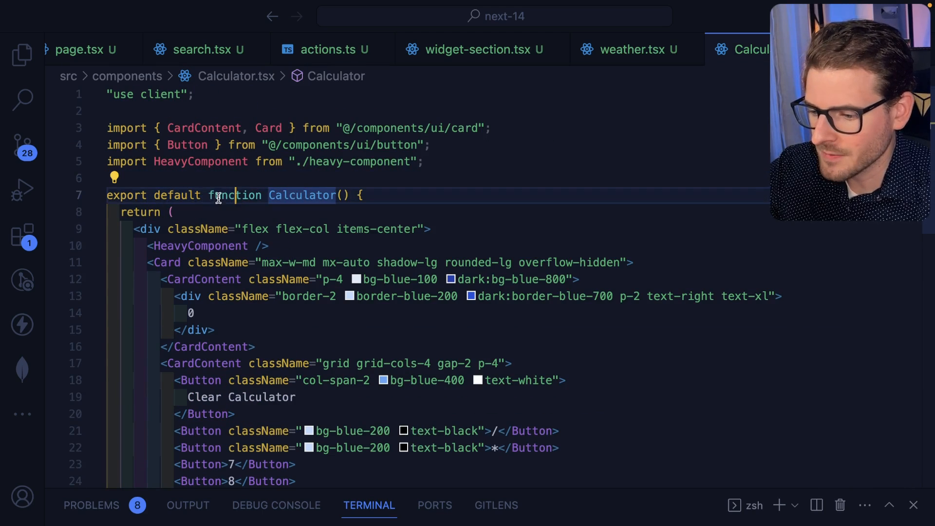
click(484, 49)
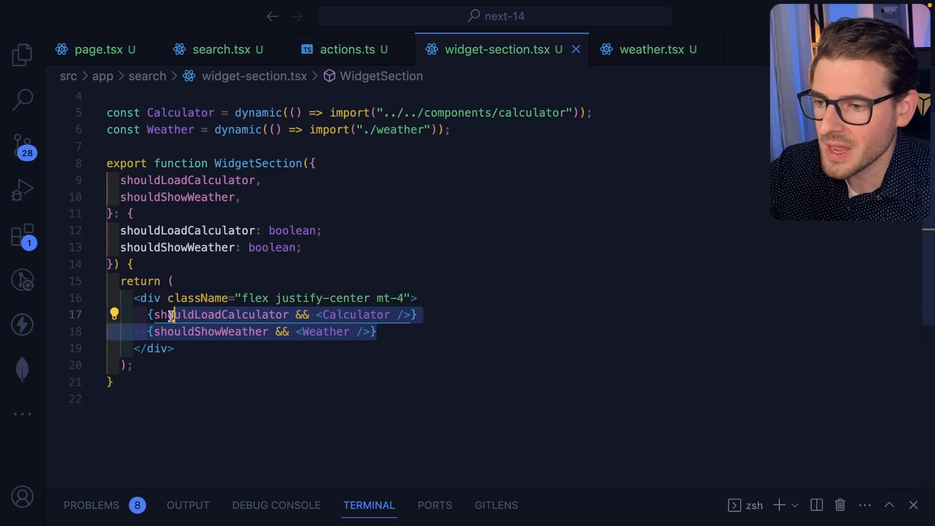
Review the shouldShowWeather render condition in widget-section.tsx
click(227, 331)
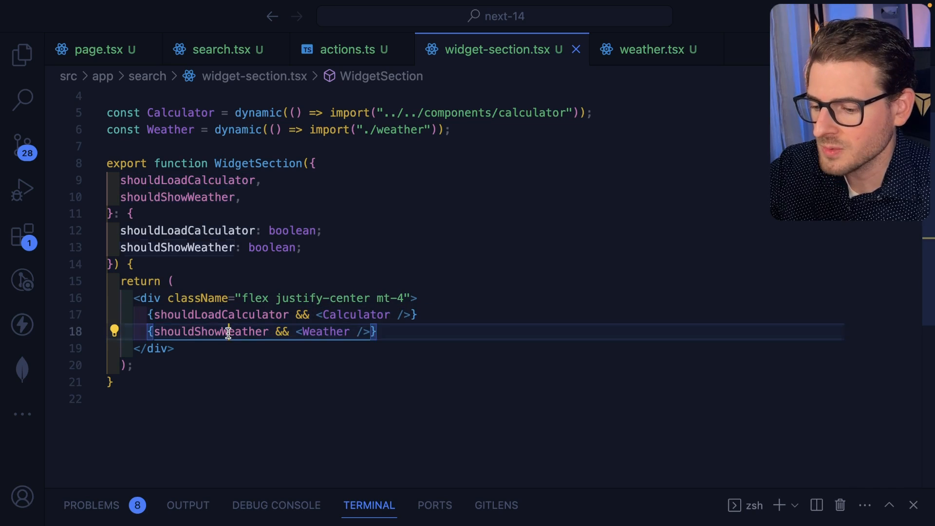
double_click(211, 331)
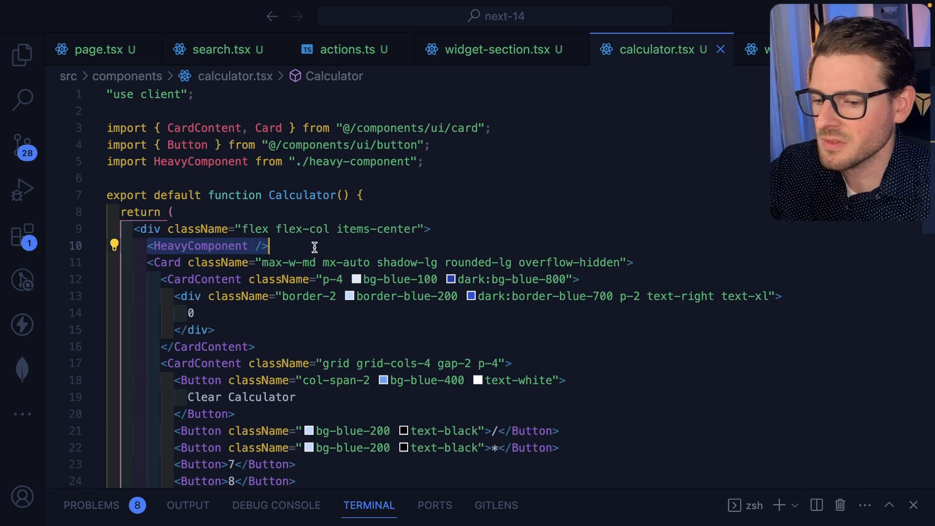
click(498, 49)
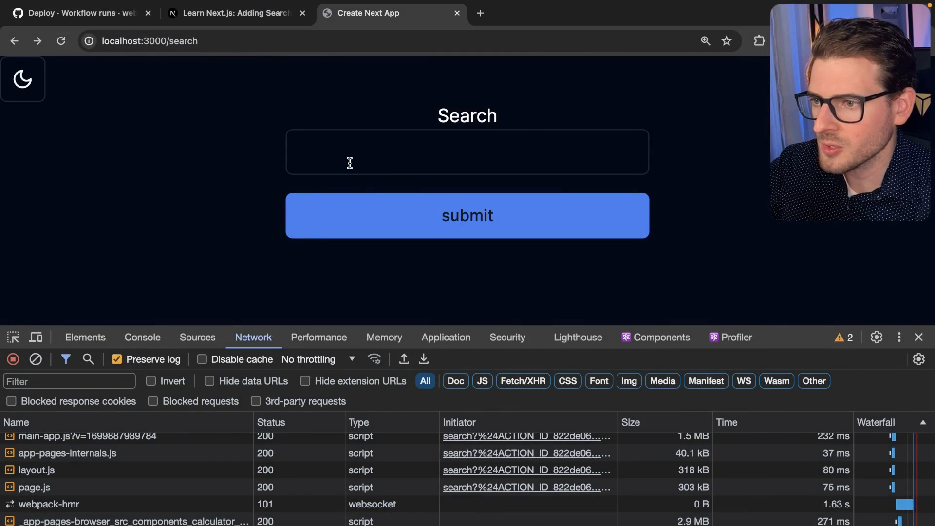
Search 'what is up', clear the Network log, then search 'what is 1 + 1' to load the calculator chunk
text(what is up)
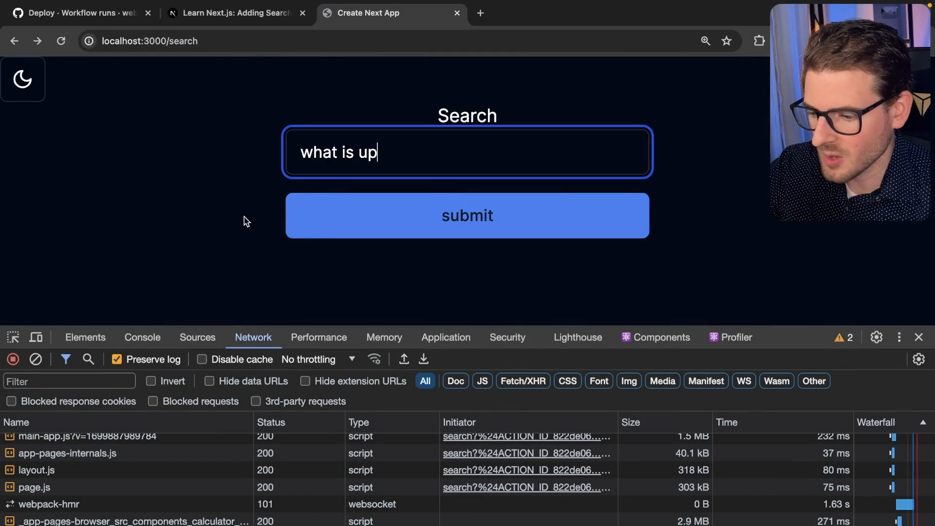
click(467, 215)
text(1 + 1)
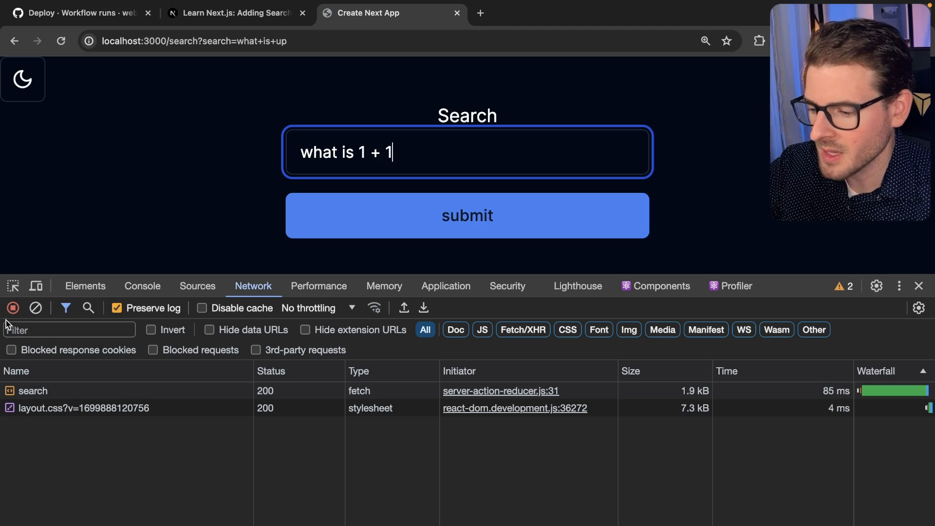
click(35, 308)
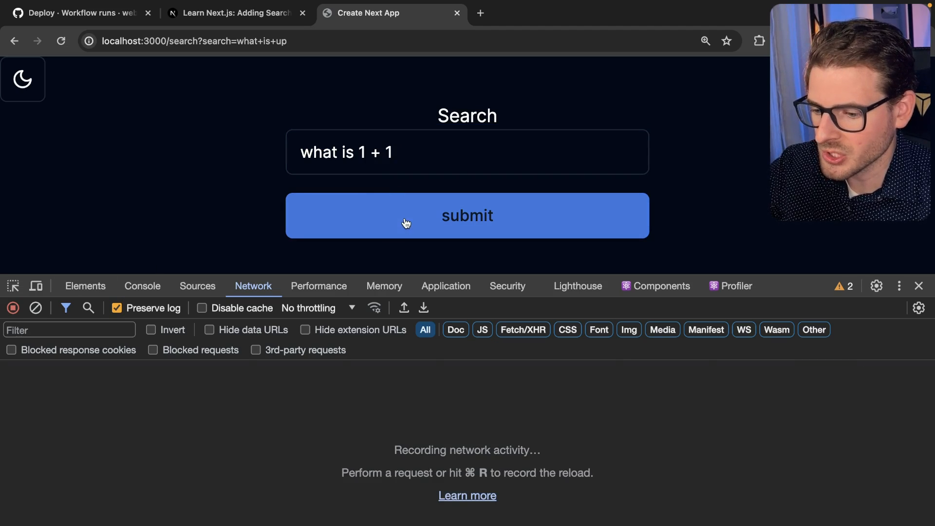
click(467, 215)
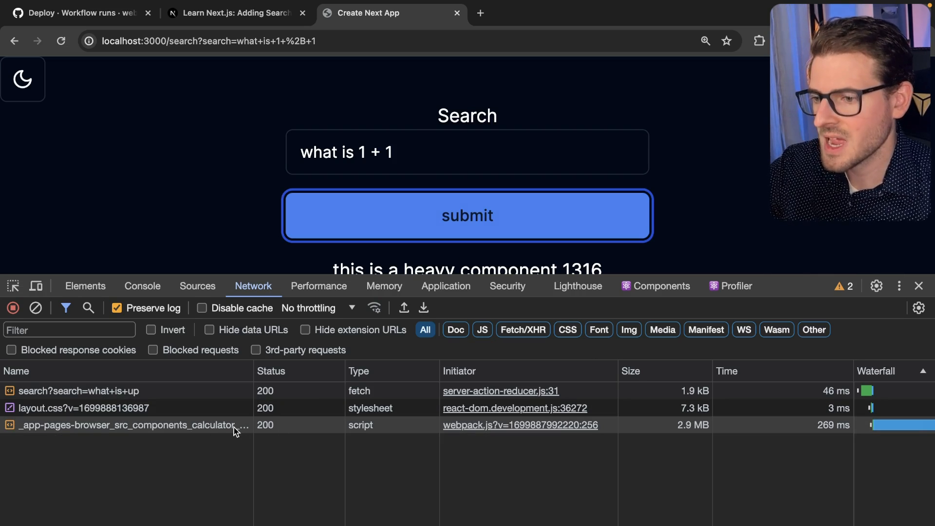
mouse_move(235, 425)
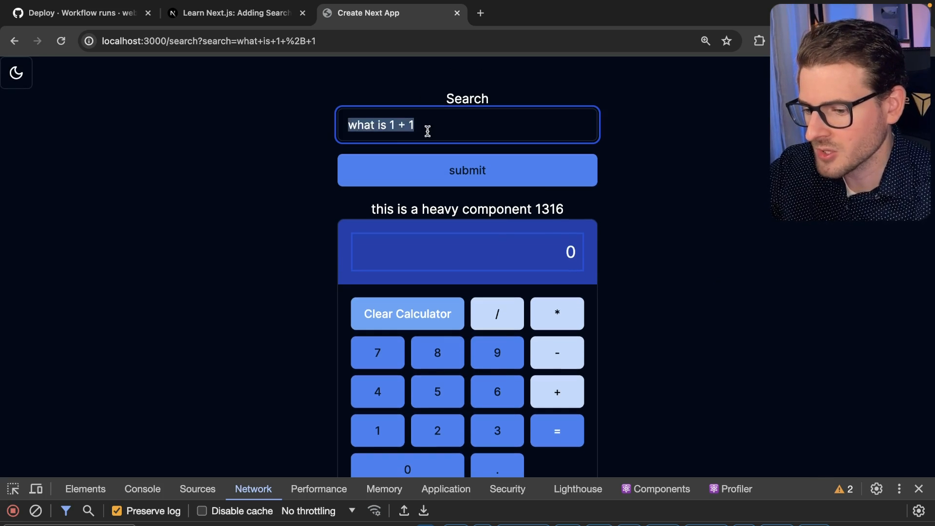
Search 'what is the weather near me' to swap in the weather widget
text(what is the weather near)
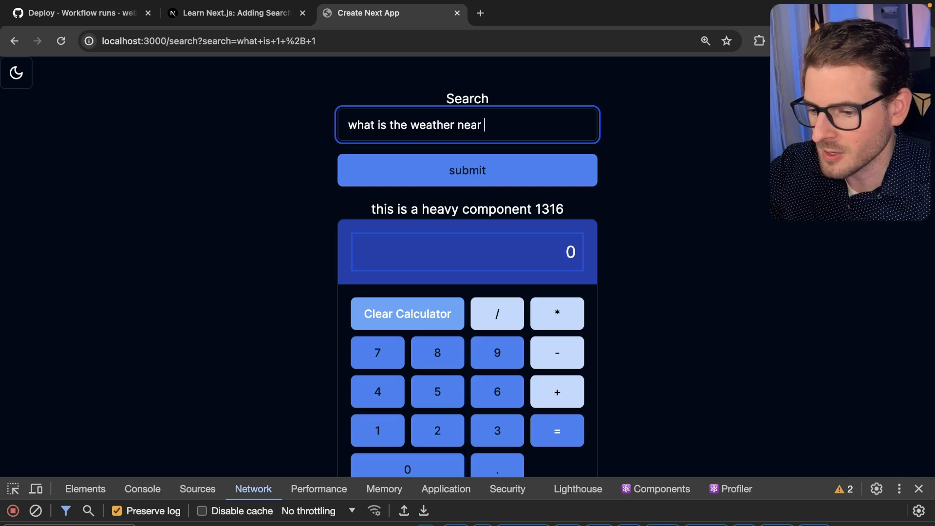
text(me)
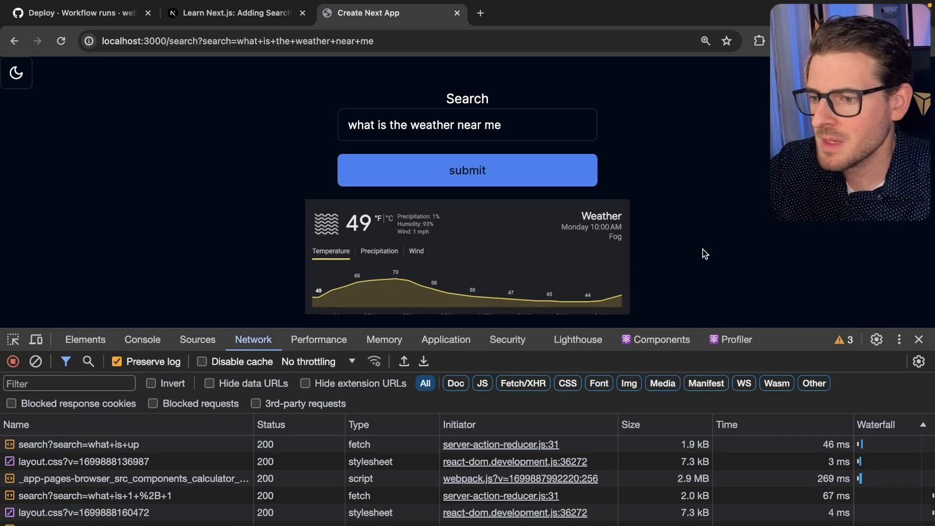
mouse_move(716, 212)
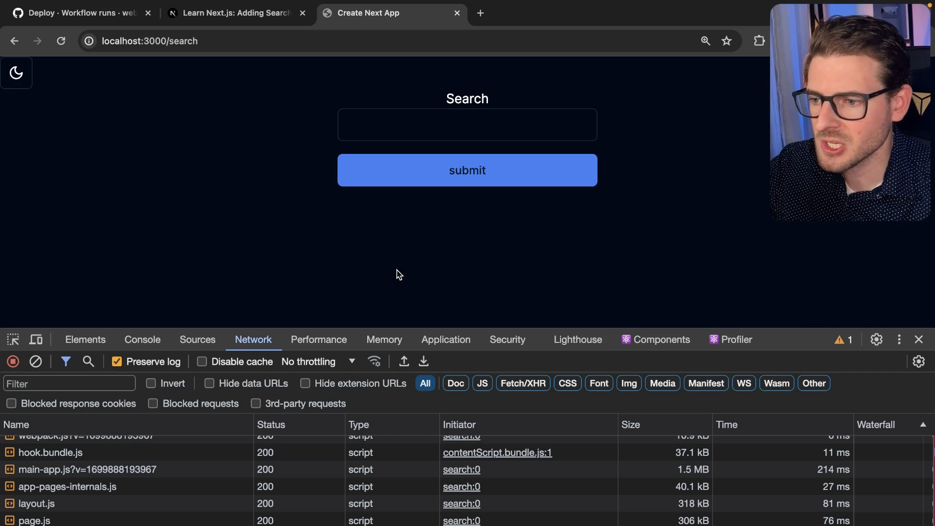
mouse_move(426, 269)
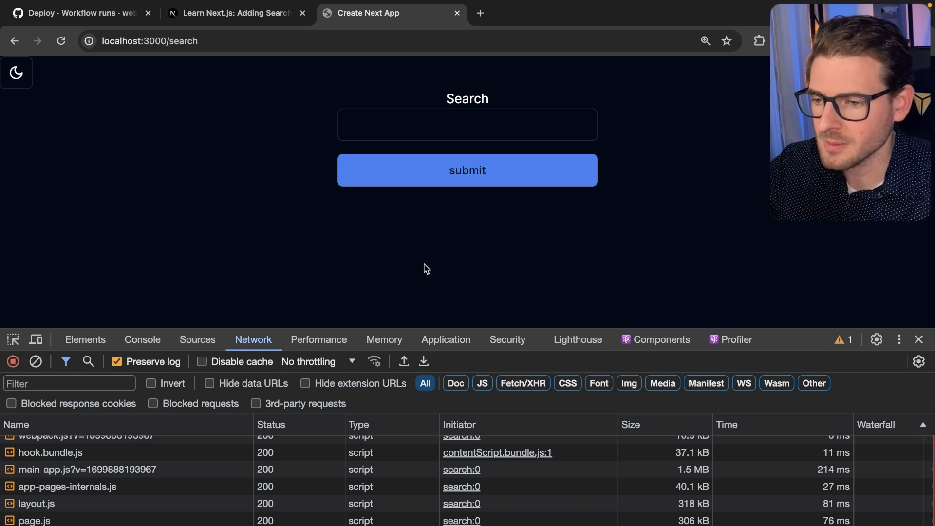
mouse_move(461, 258)
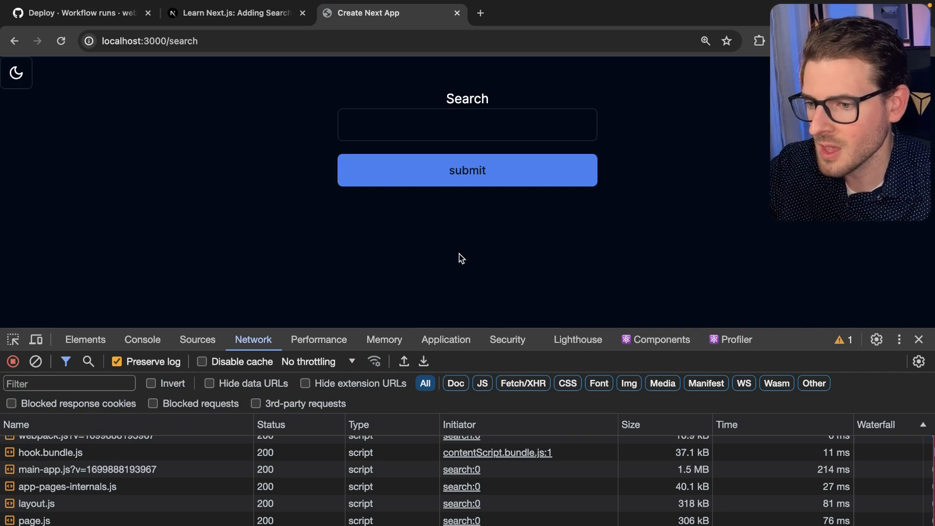
Browse the Next.js Lazy Loading guide down to the conditional loading example
click(236, 13)
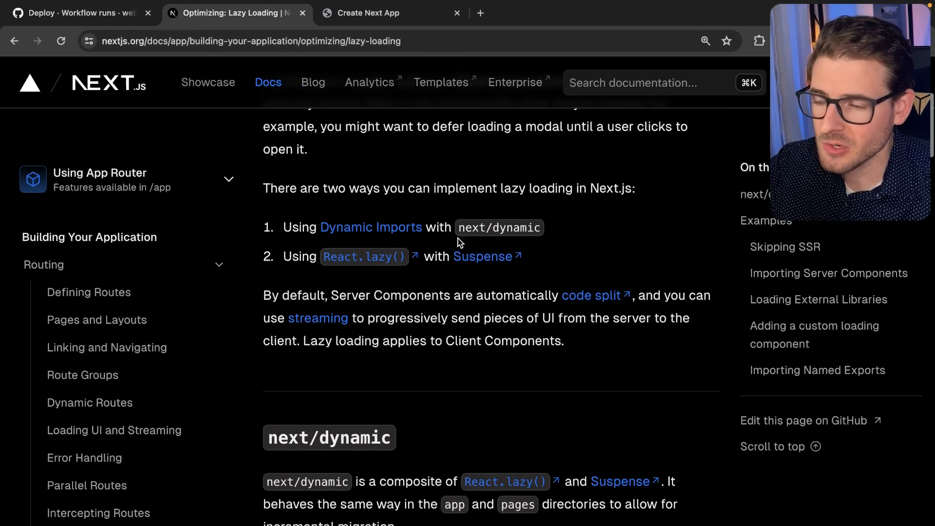
scroll(down, 3)
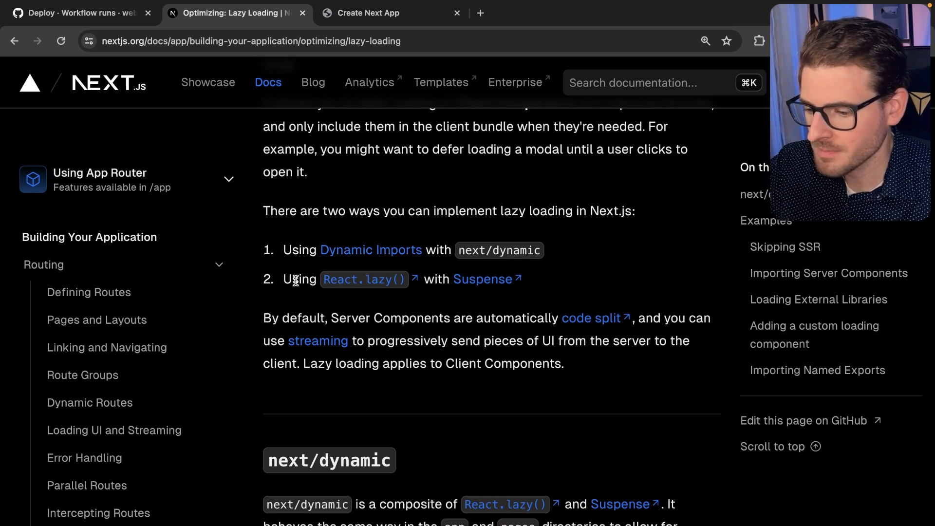
mouse_move(466, 290)
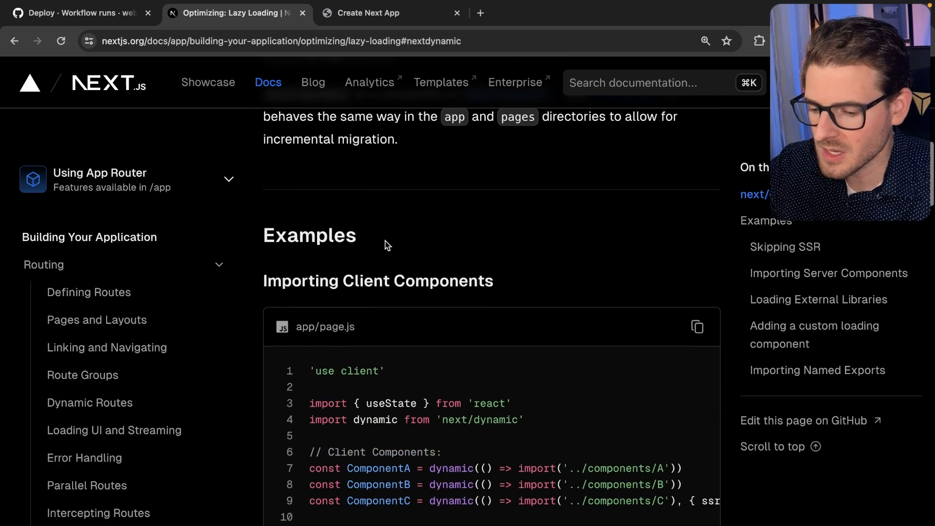
scroll(down, 3)
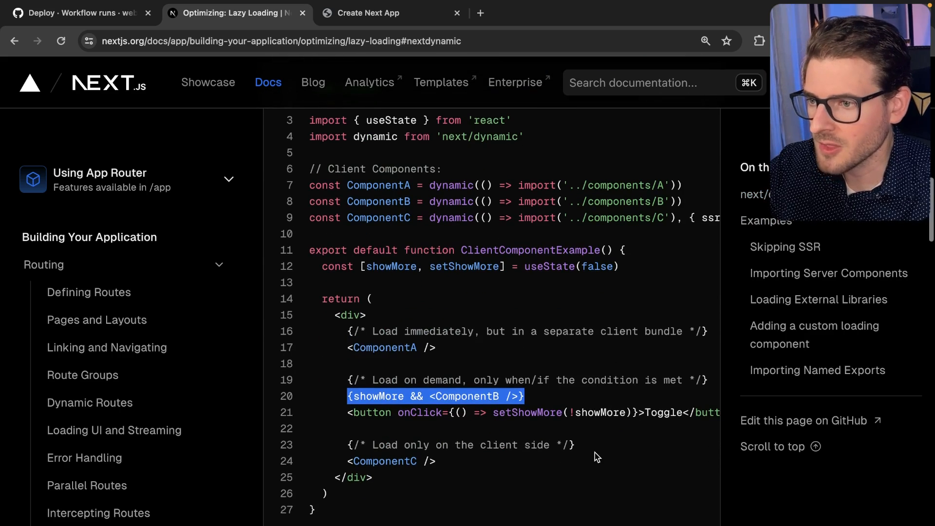
click(818, 370)
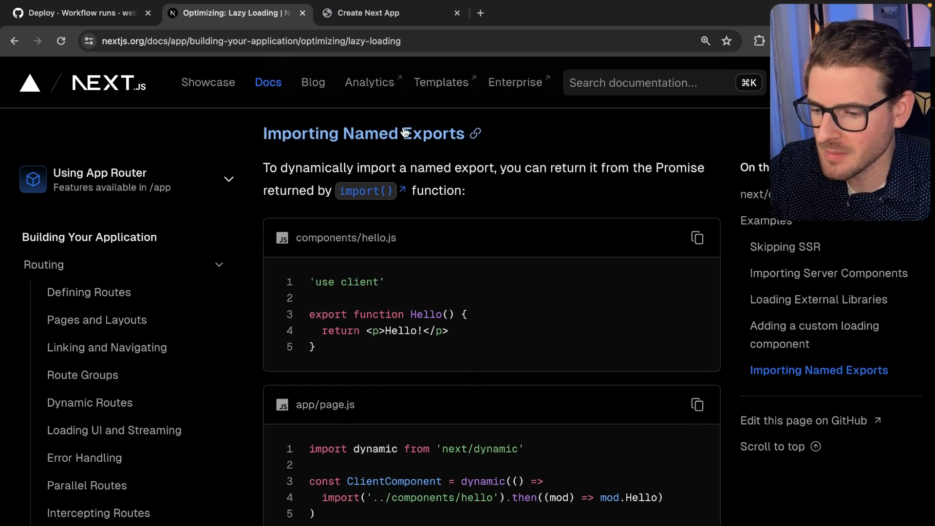
Highlight the named-export dynamic import line in the Importing Named Exports example
scroll(down, 3)
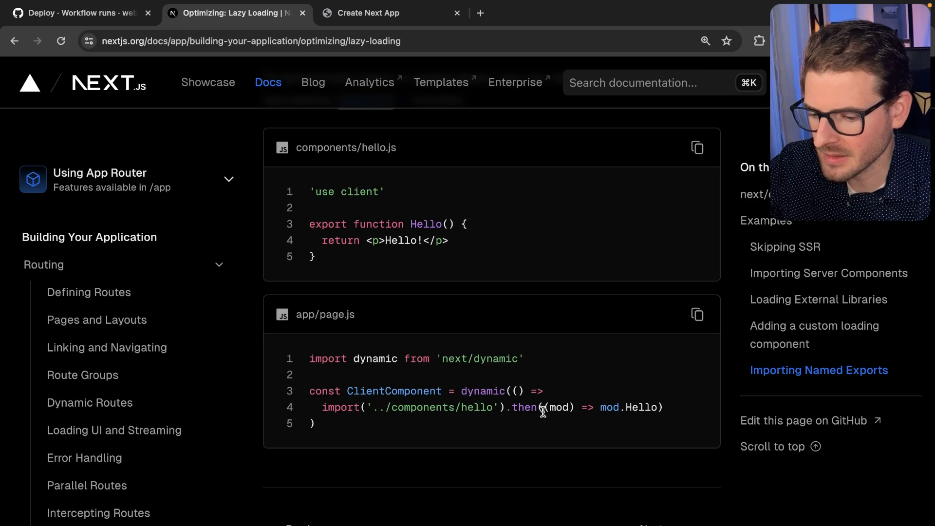
double_click(557, 408)
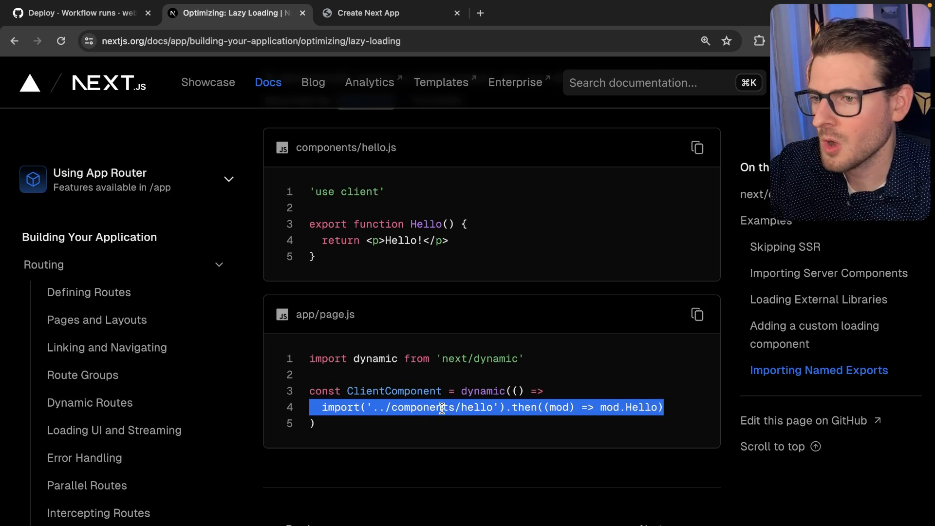
scroll(down, 3)
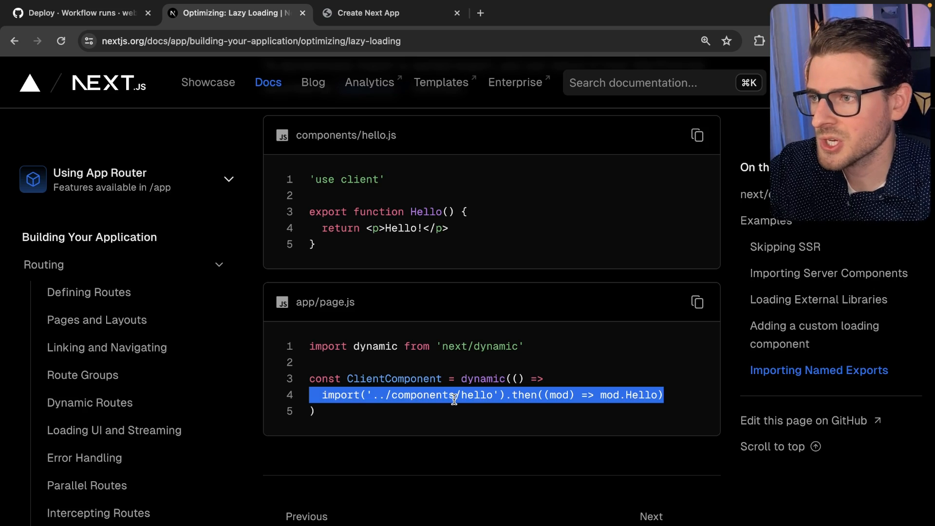
mouse_move(512, 336)
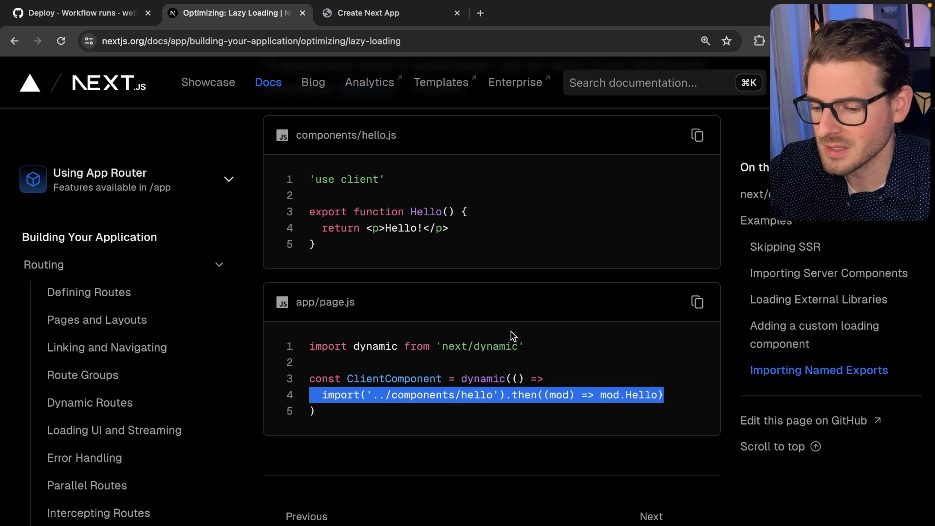